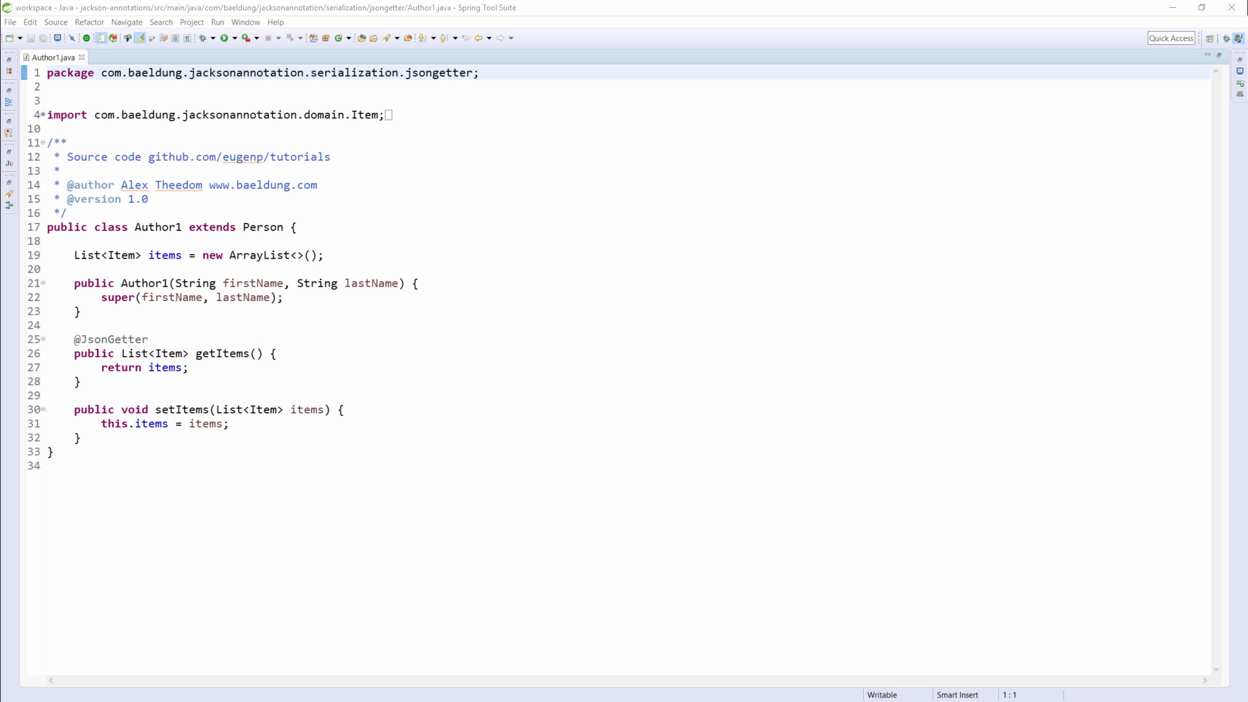
left_click(131, 57)
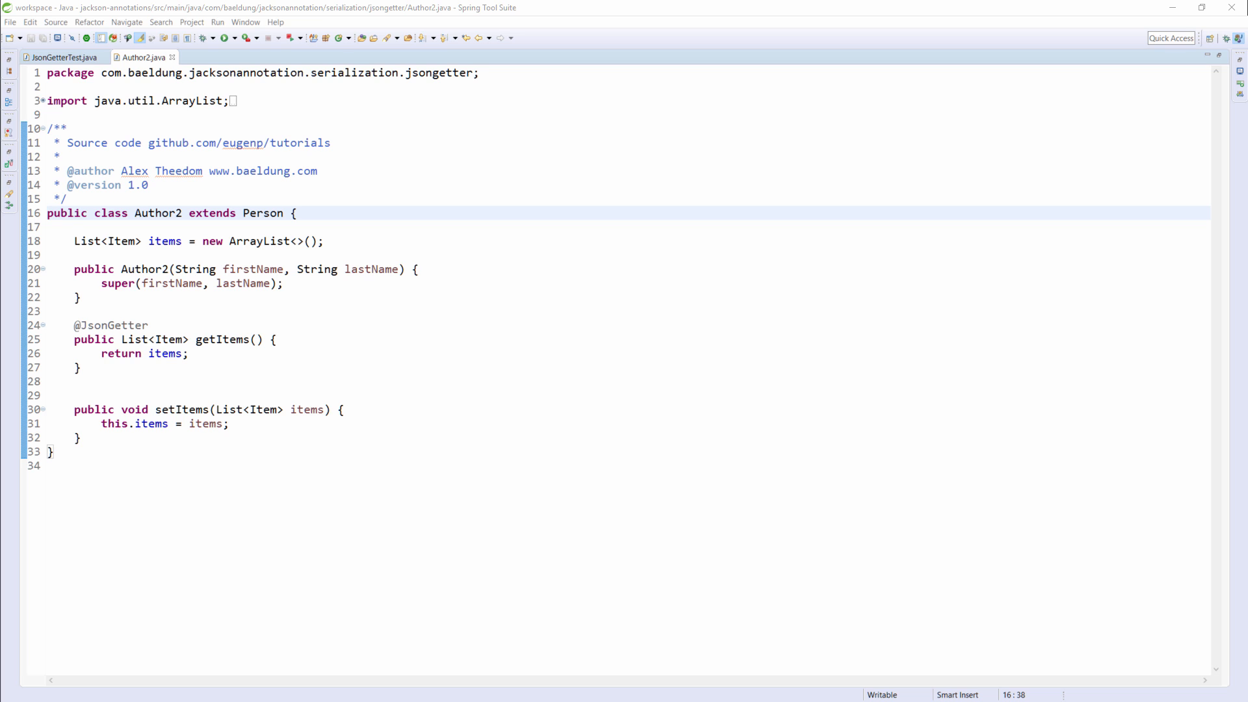
type("(\"pub\")")
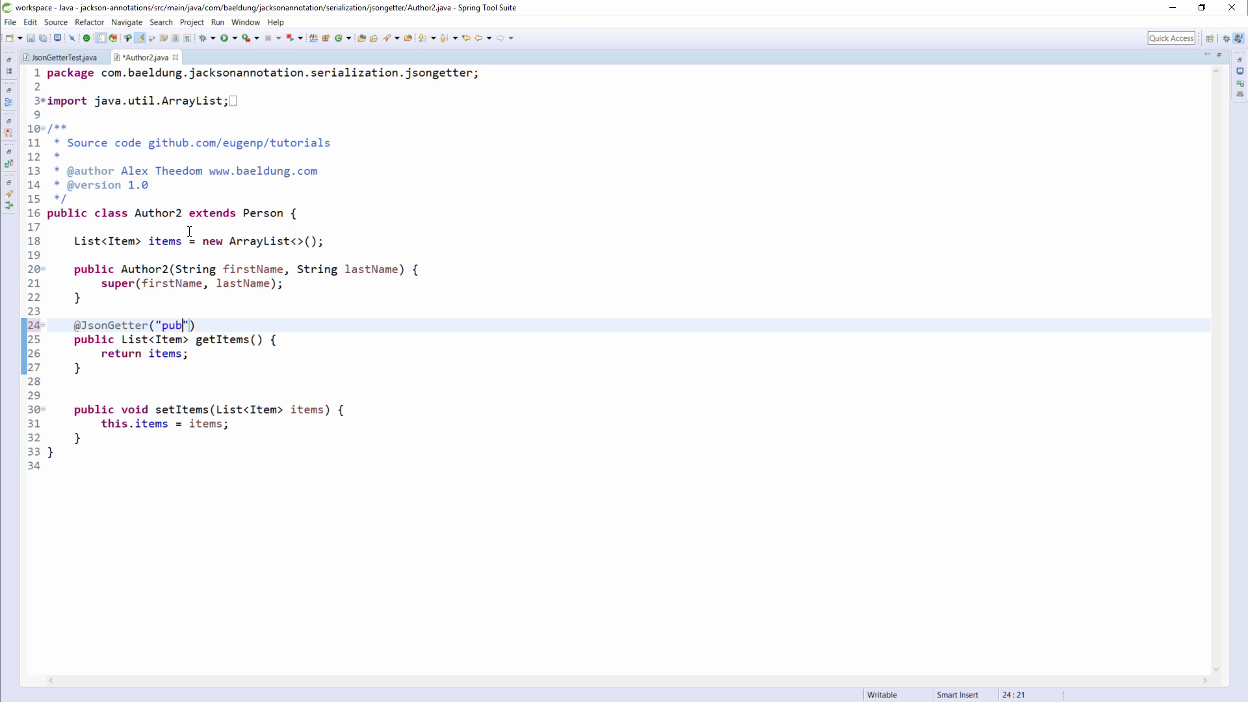
type("lications")
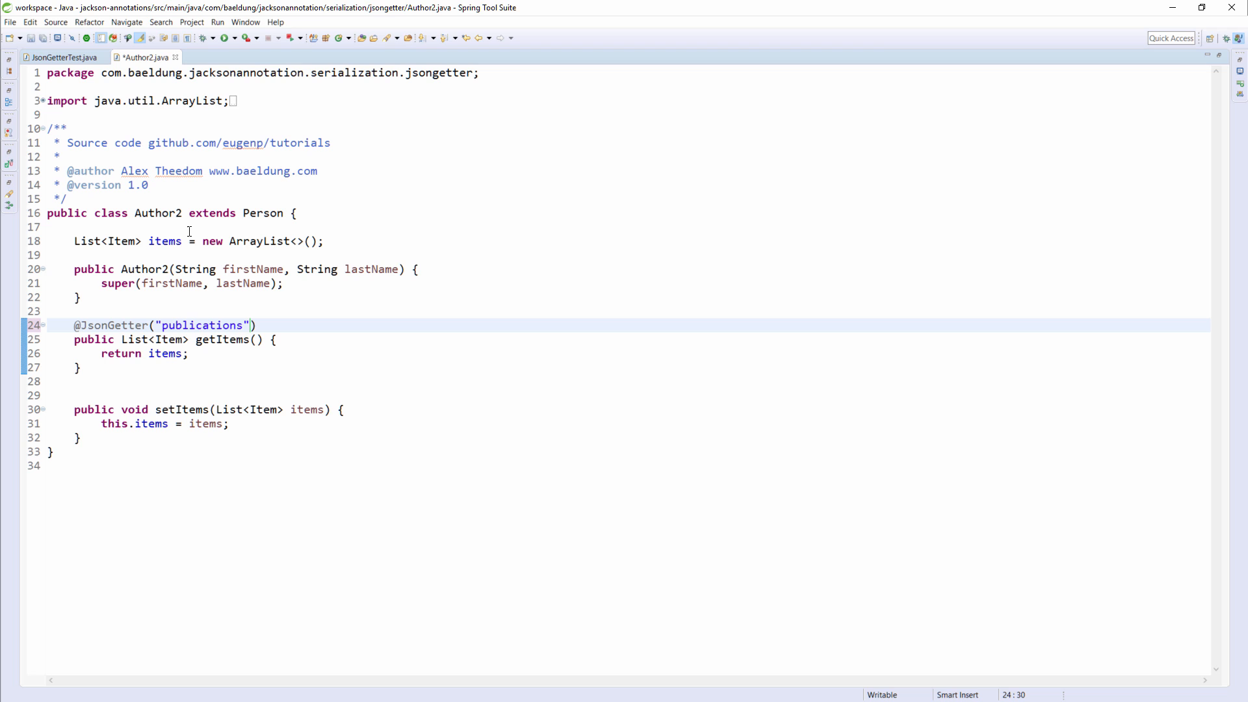